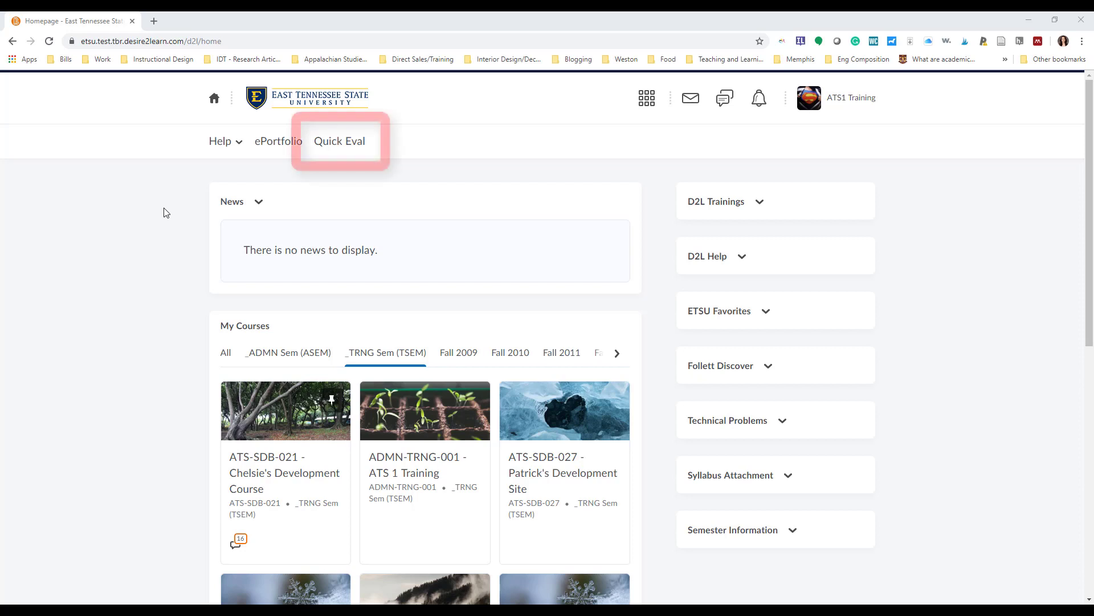
{"action": "mouse_move", "coordinate": [340, 141]}
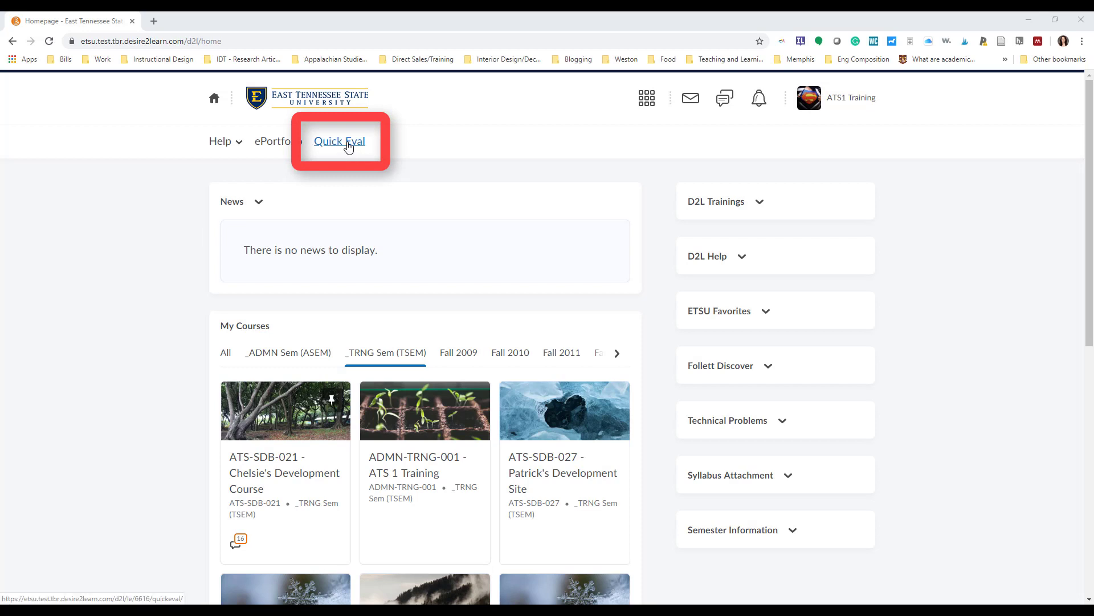
Step: From Quick Eval, enter the ADMN-TRNG-001 - ATS 1 Training course and expand its Evaluation menu
{"action": "left_click", "coordinate": [340, 142]}
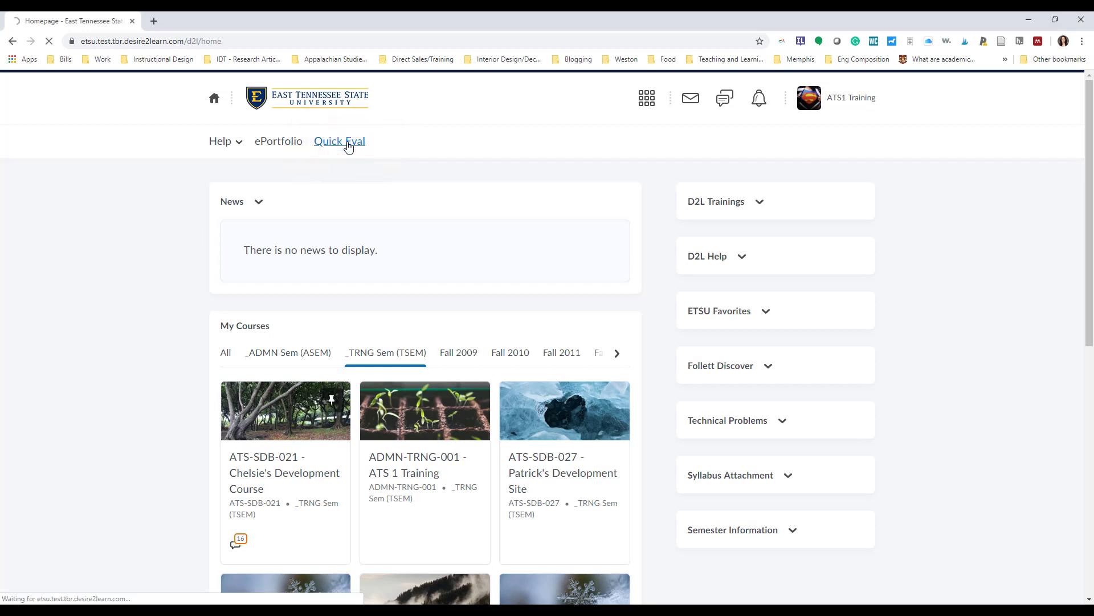
{"action": "left_click", "coordinate": [339, 141]}
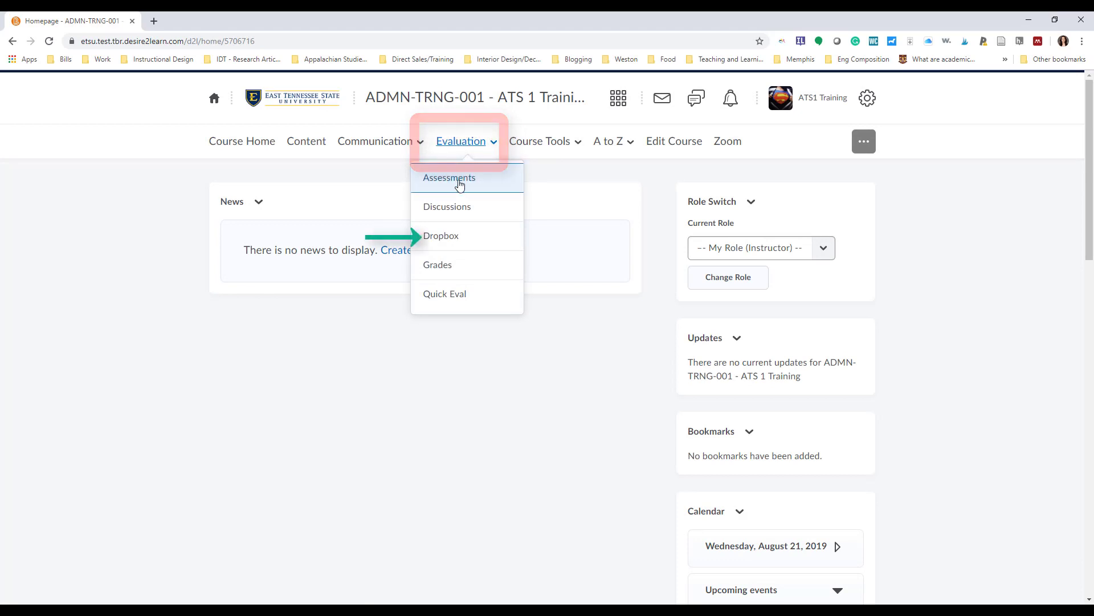
Step: Via Evaluation > Dropbox, load Assignment 1's annotationsscript.docx submission in the Evaluate Submission page
{"action": "left_click", "coordinate": [440, 235]}
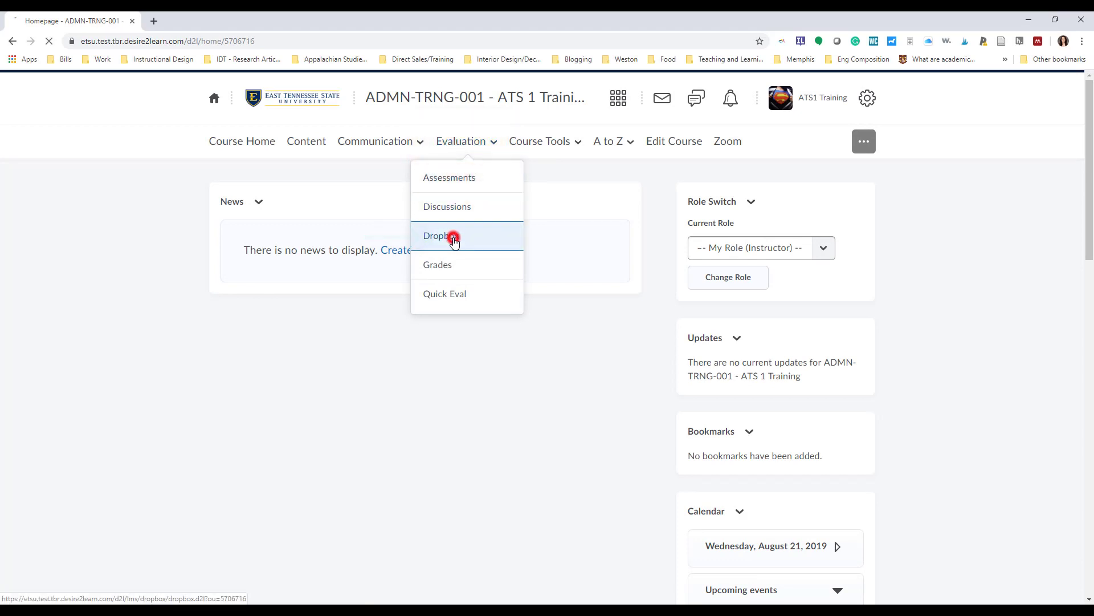
{"action": "left_click", "coordinate": [440, 235]}
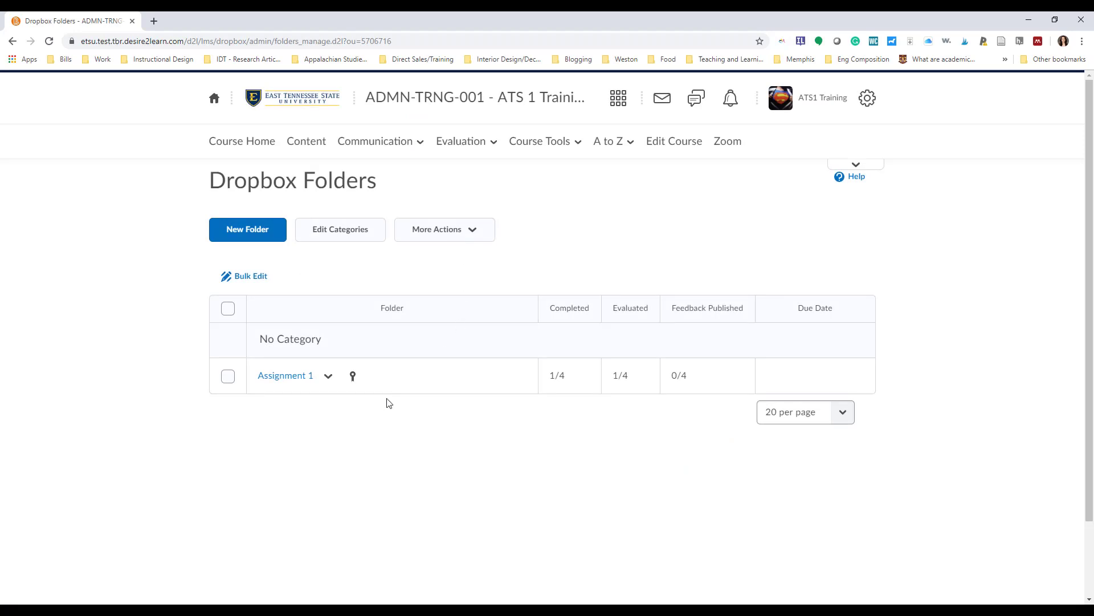
{"action": "left_click", "coordinate": [285, 375]}
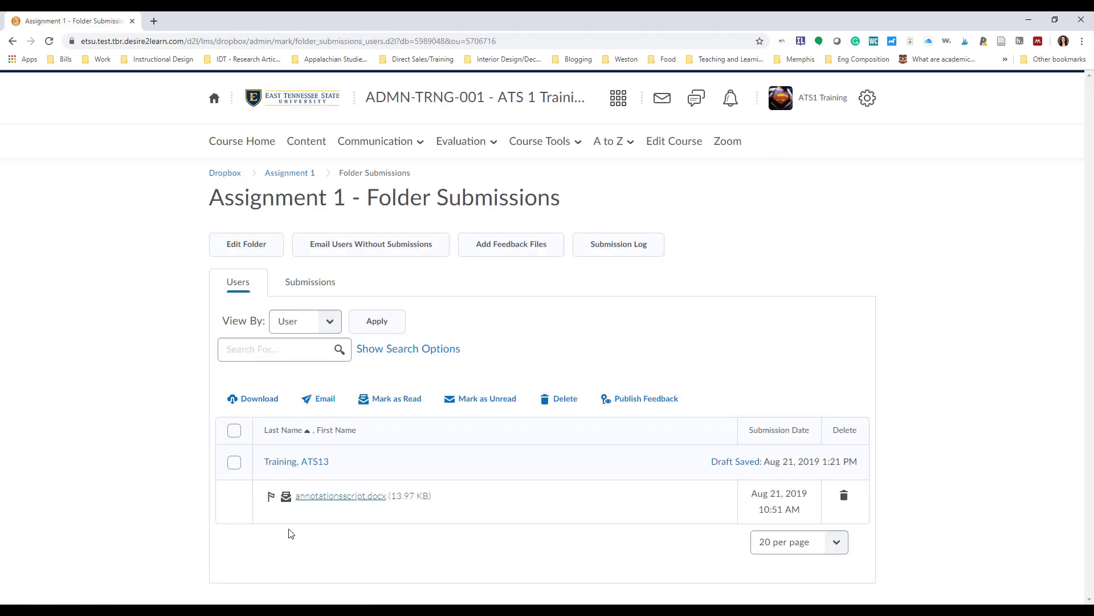
{"action": "left_click", "coordinate": [341, 495]}
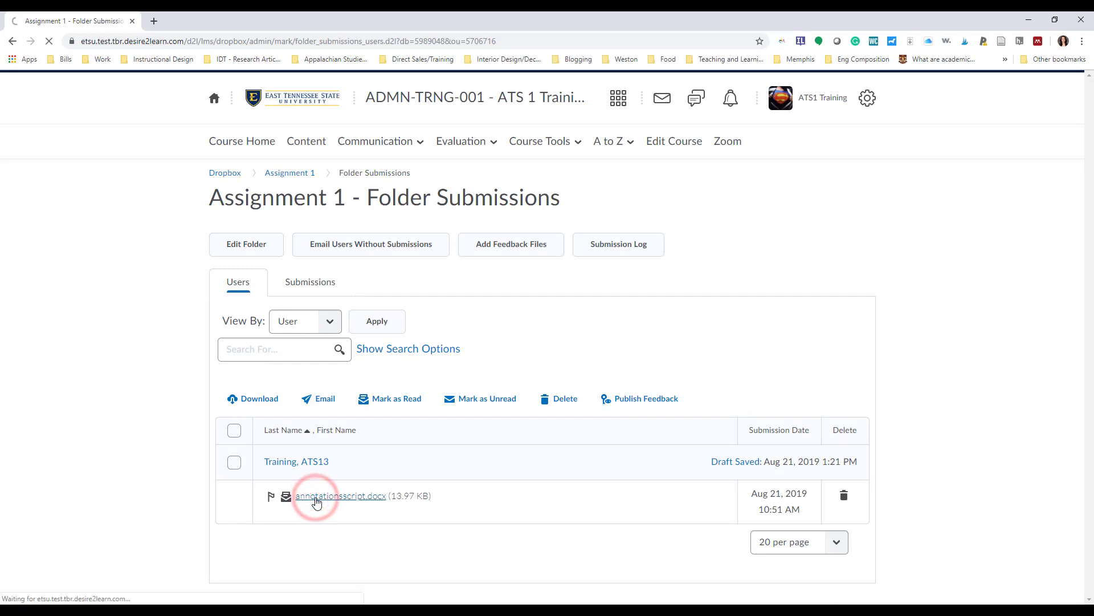
{"action": "left_click", "coordinate": [341, 496]}
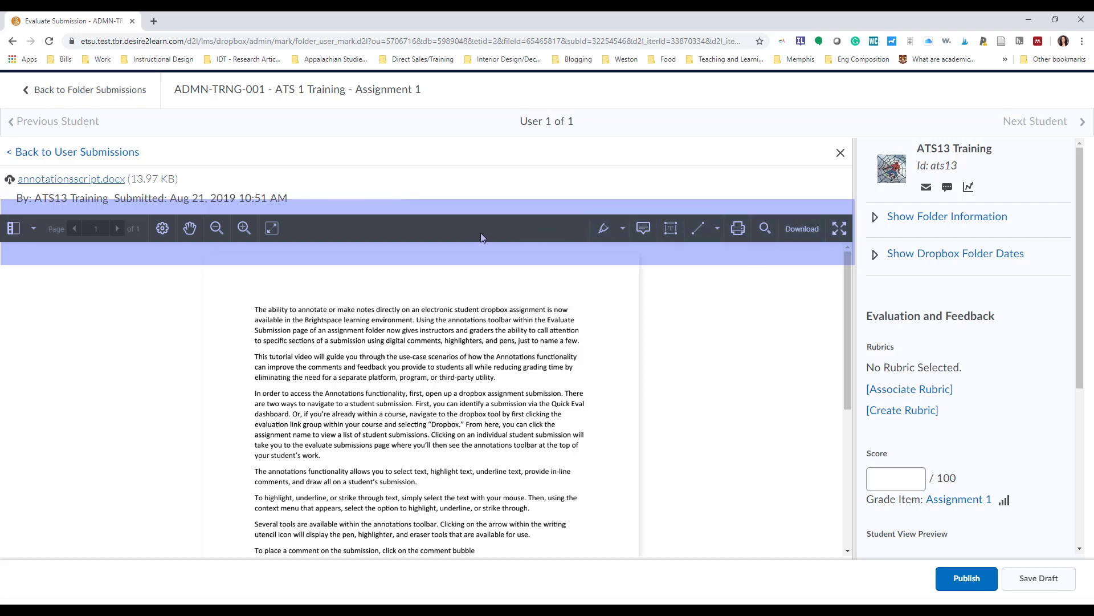
Step: With the freehand pen, draw a blue smiley face in the top-right of the page
{"action": "left_click", "coordinate": [603, 228]}
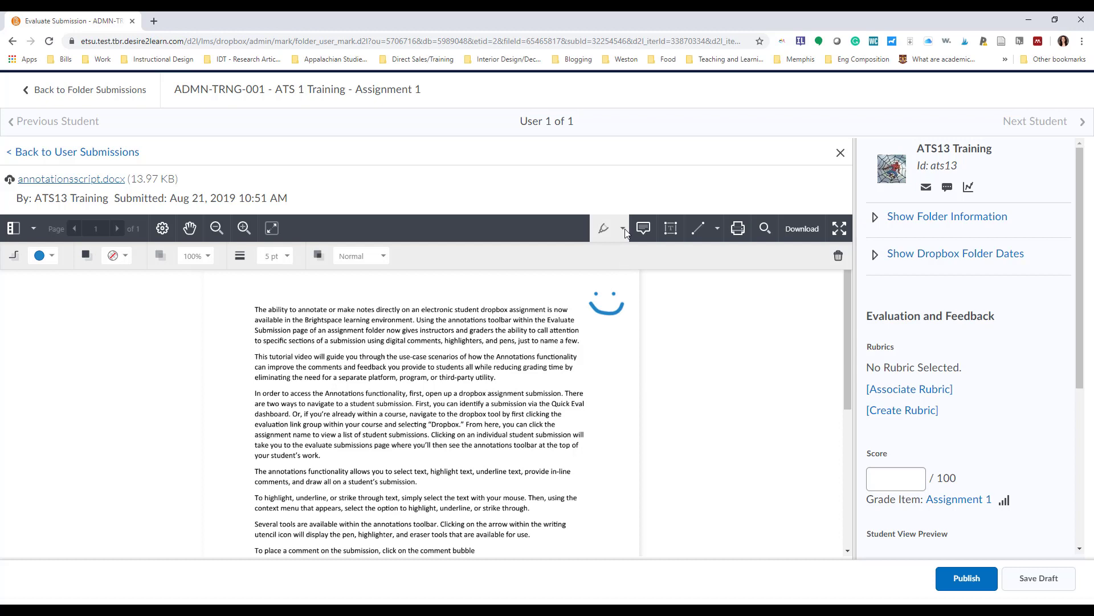
{"action": "left_click", "coordinate": [623, 228]}
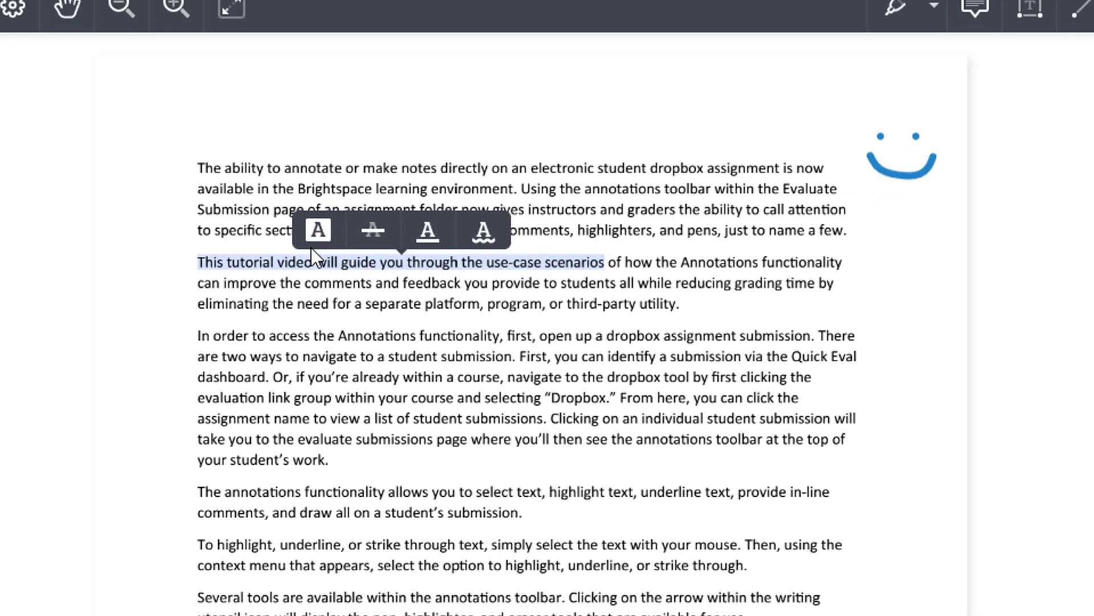
Step: Highlight 'tutorial video' in yellow, strike through 'link', underline 'annotations', ready a comment note
{"action": "left_click", "coordinate": [318, 231]}
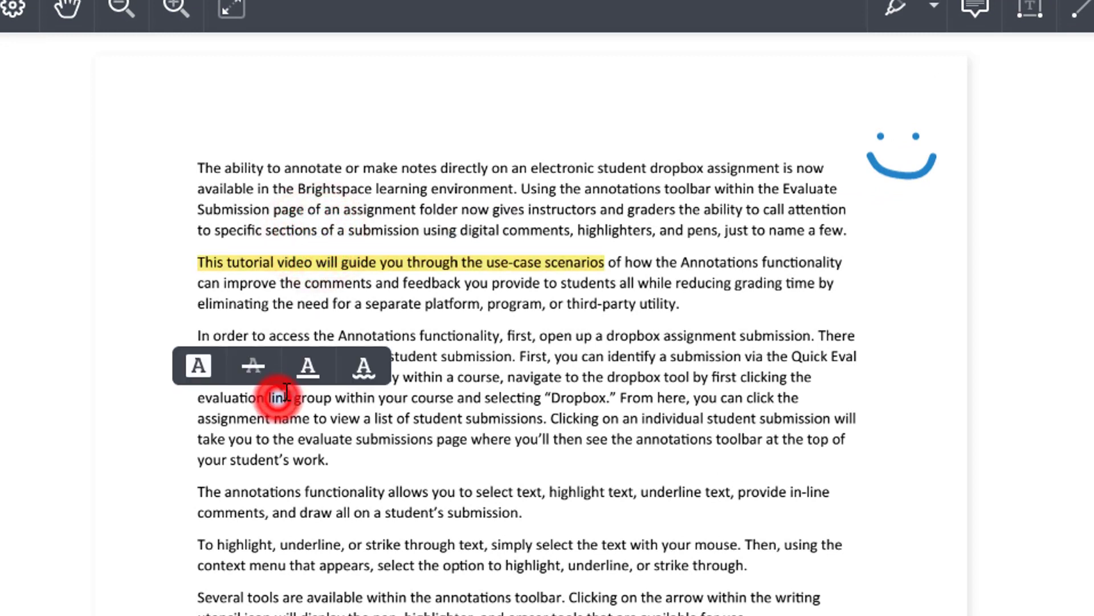
{"action": "left_click", "coordinate": [253, 366]}
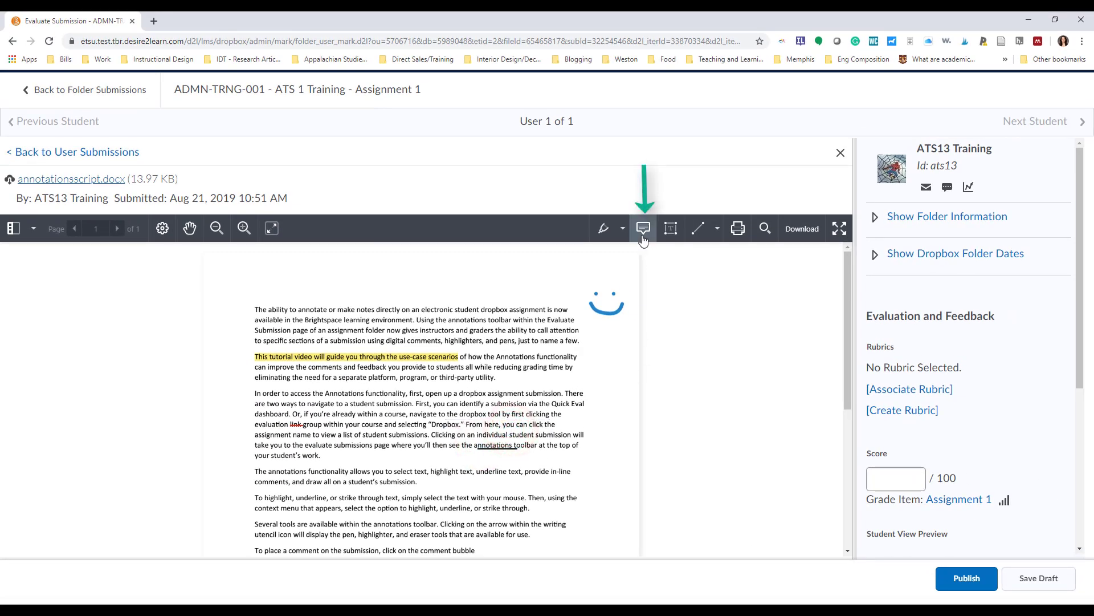
{"action": "left_click", "coordinate": [642, 228]}
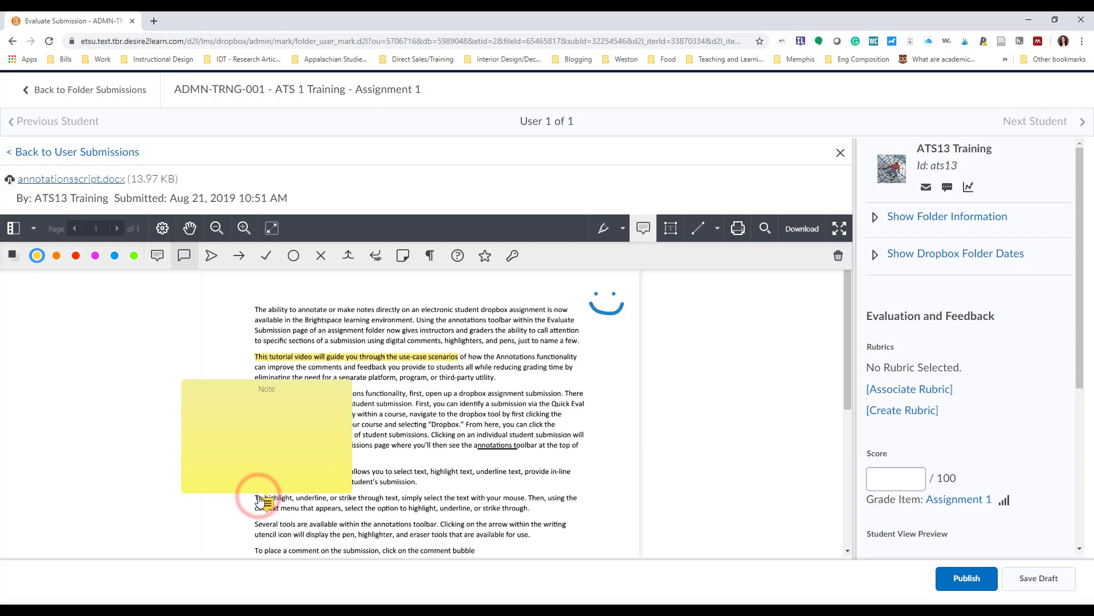
Step: Fill the sticky note with "Here's a comment!" and reopen it to show the text
{"action": "type", "text": "Here's"}
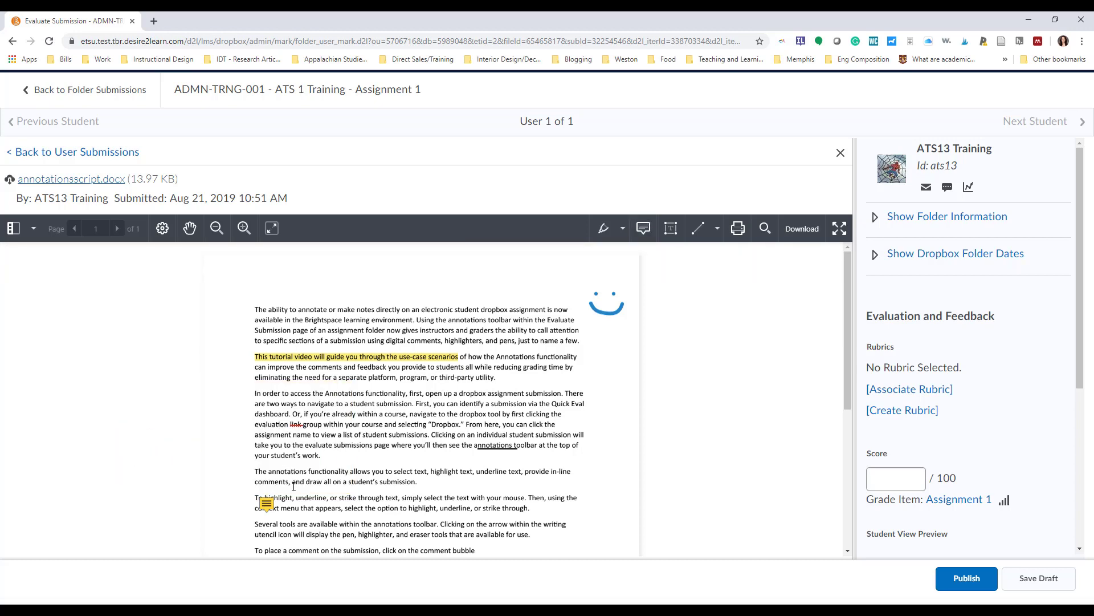
{"action": "left_click", "coordinate": [266, 504]}
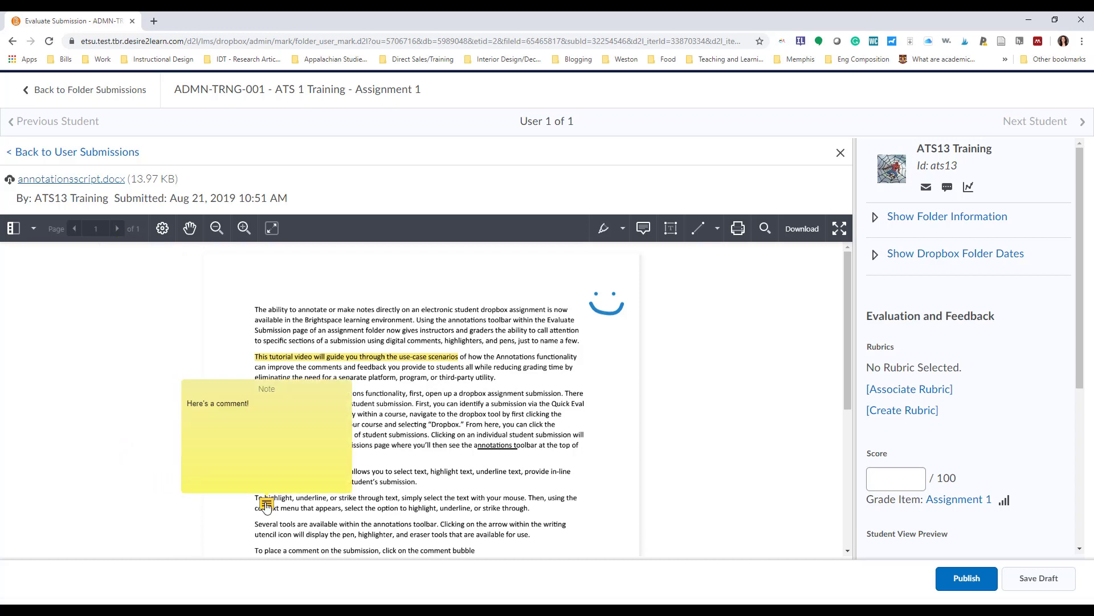
Step: Select the underline on 'annotations' and request its deletion, raising the confirmation prompt
{"action": "left_click", "coordinate": [266, 506]}
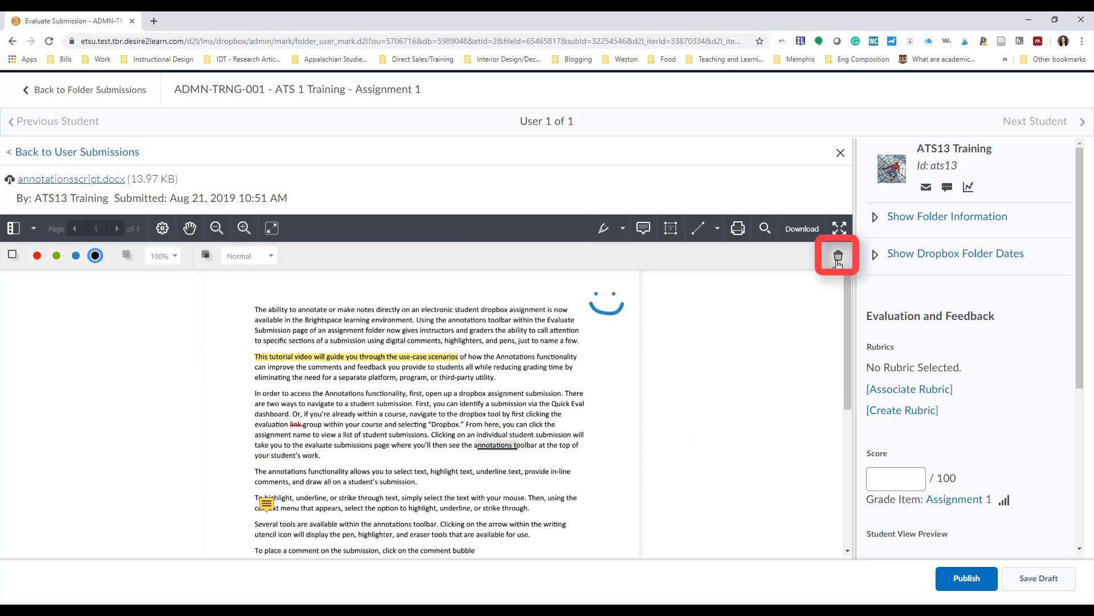
{"action": "mouse_move", "coordinate": [836, 254]}
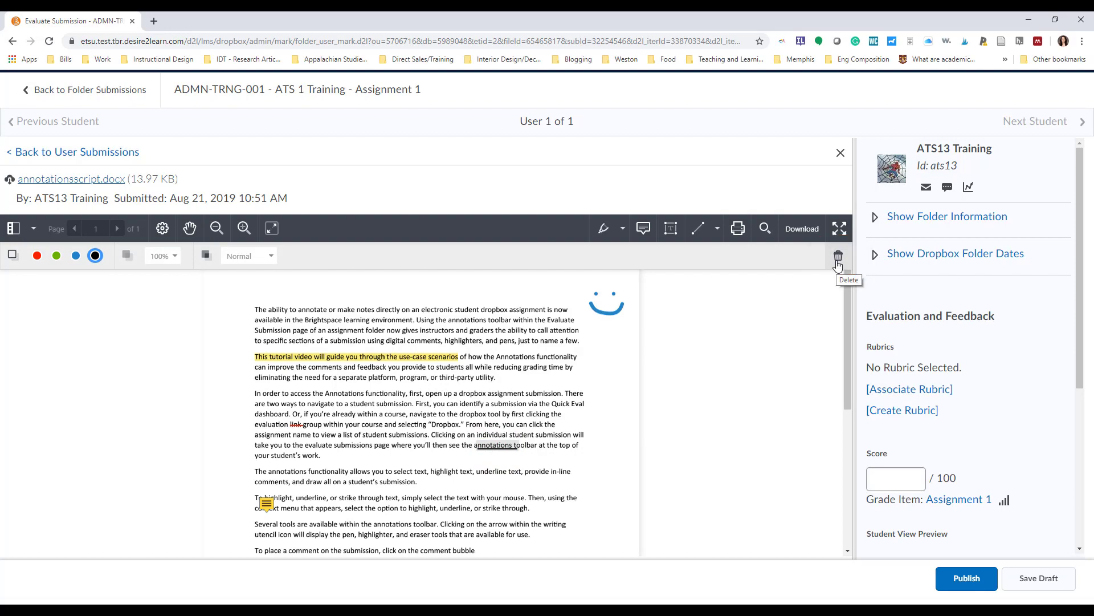
{"action": "left_click", "coordinate": [838, 255]}
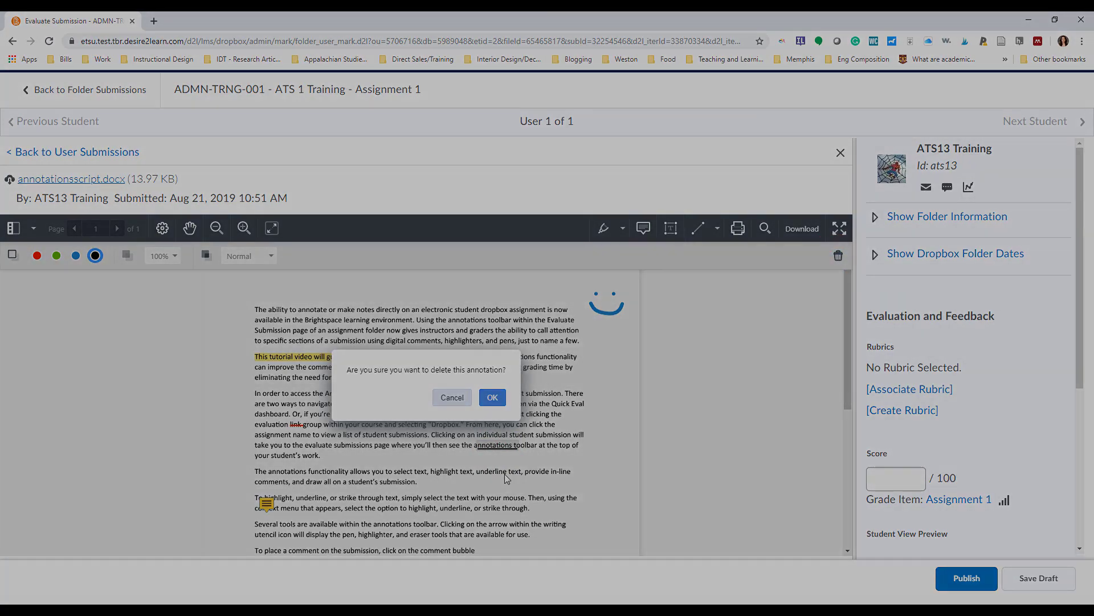